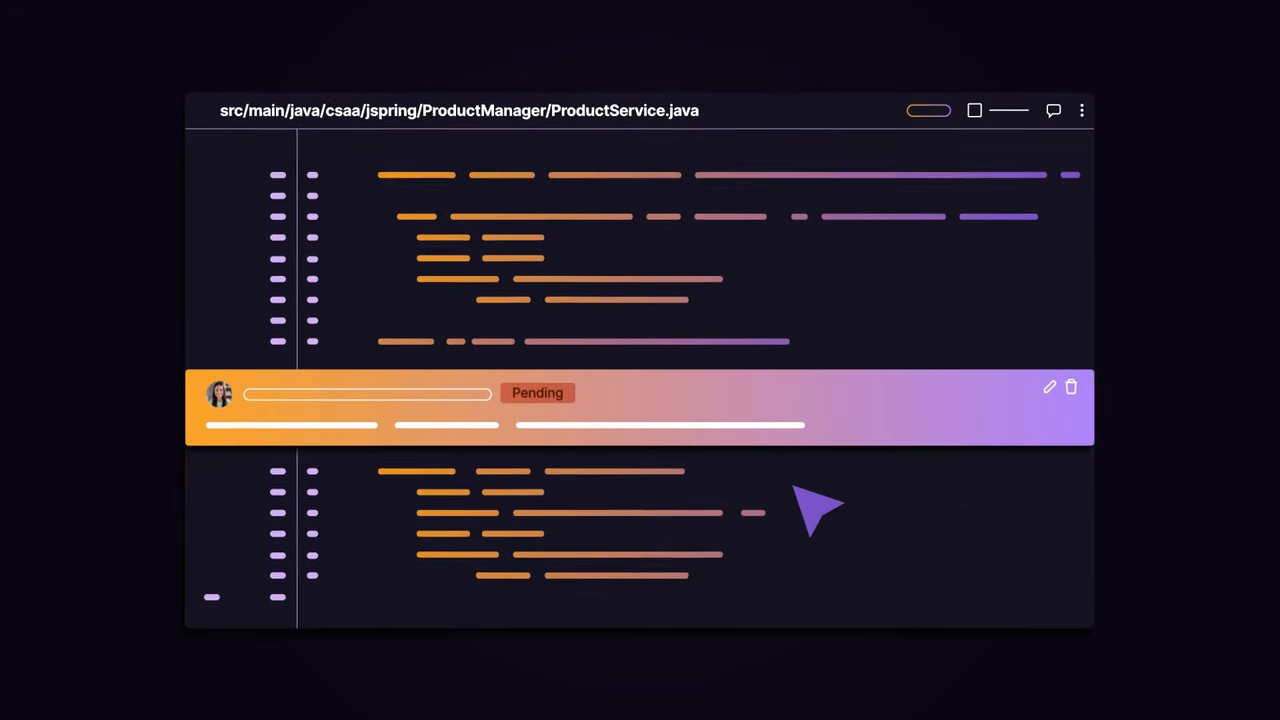
Step: Finish the review, generate an AI summary of the four pending comments, and submit it
{"action": "scroll", "scroll_direction": "down", "scroll_amount": 3}
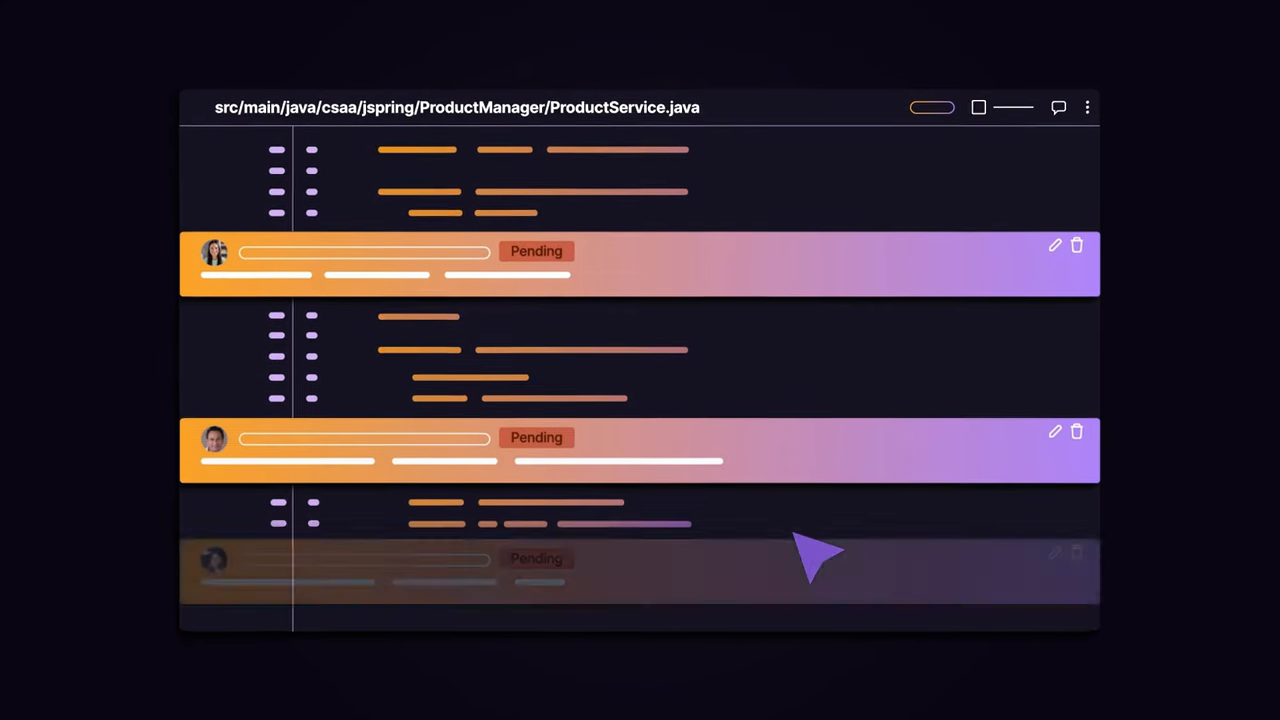
{"action": "scroll", "scroll_direction": "down", "scroll_amount": 3}
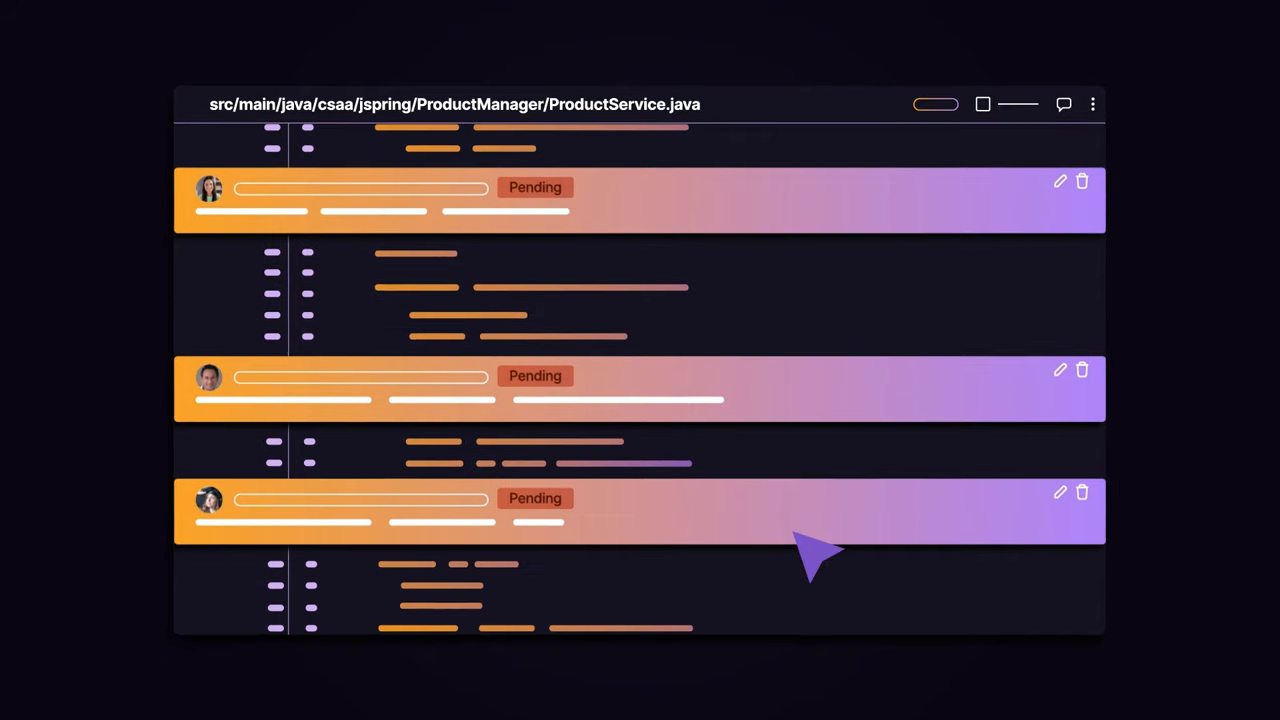
{"action": "left_click", "coordinate": [945, 603]}
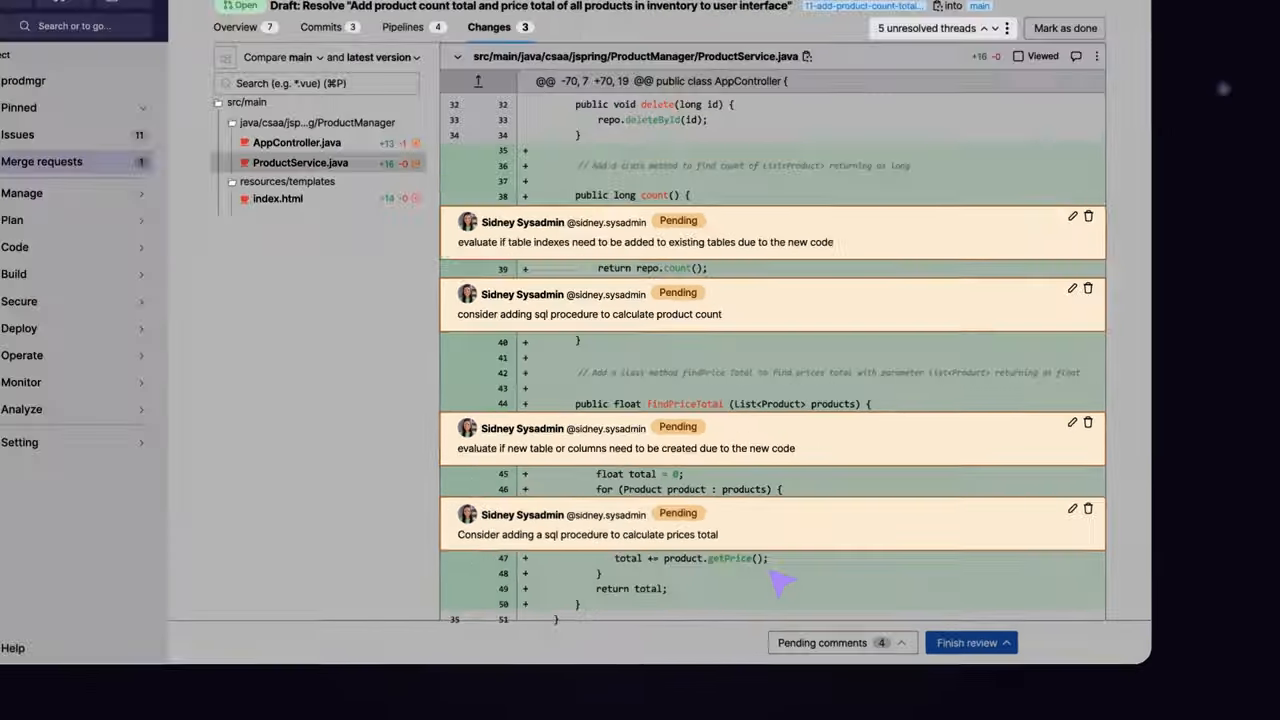
{"action": "left_click", "coordinate": [965, 642]}
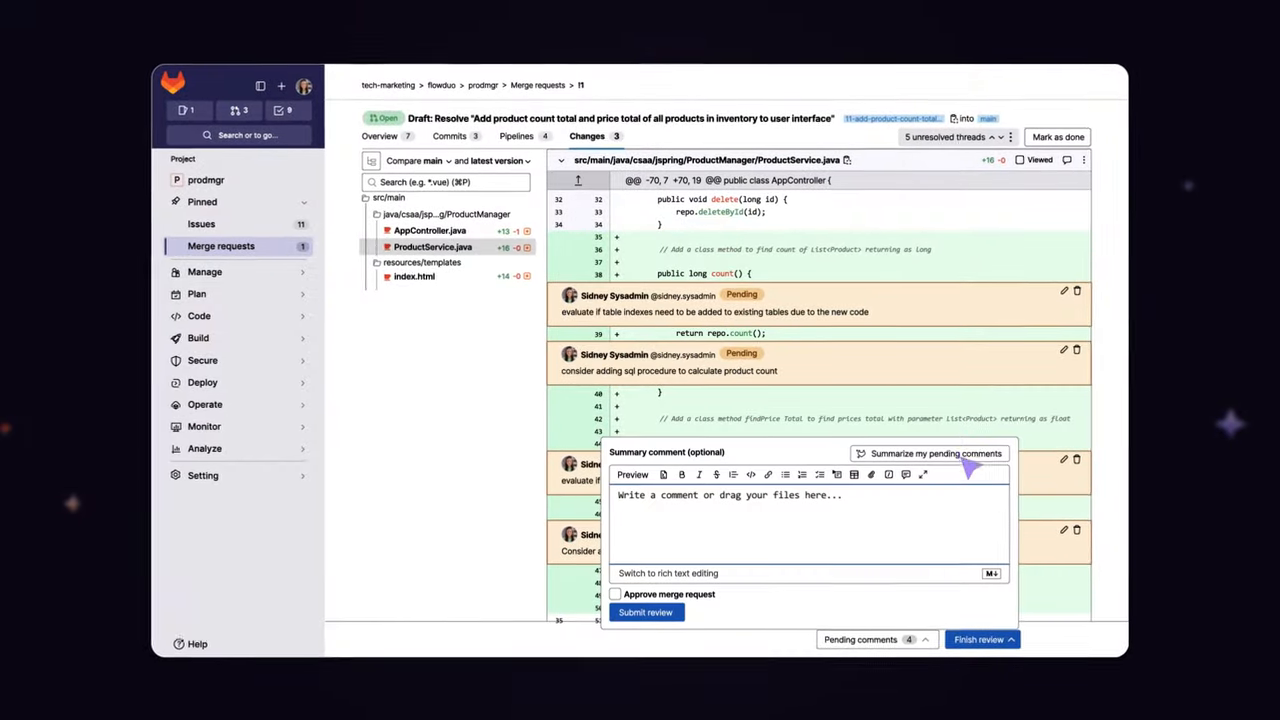
{"action": "left_click", "coordinate": [936, 453]}
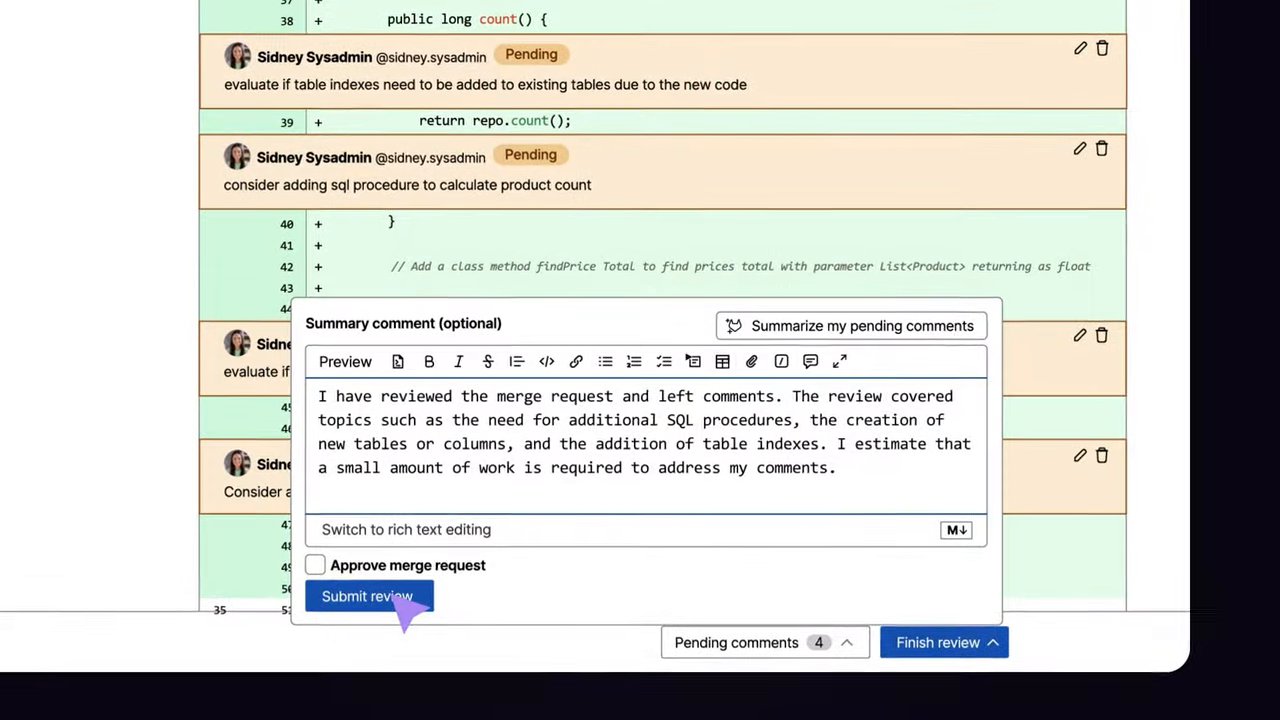
{"action": "left_click", "coordinate": [367, 596]}
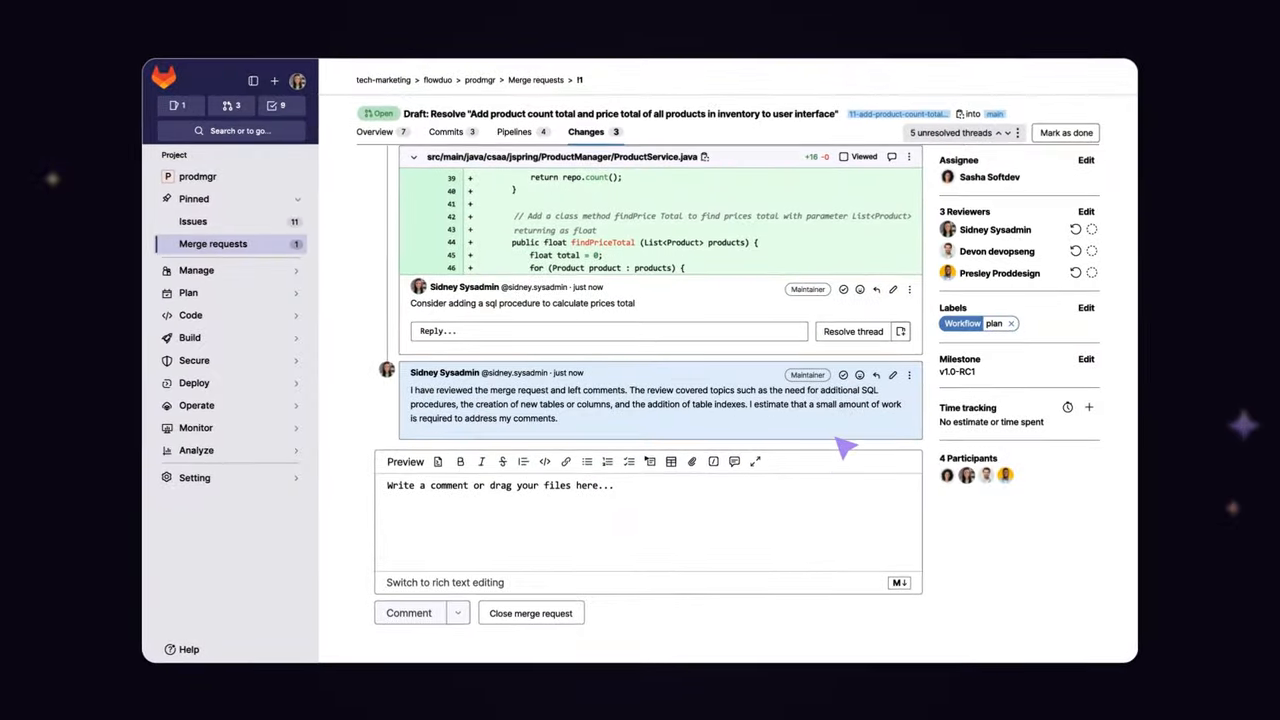